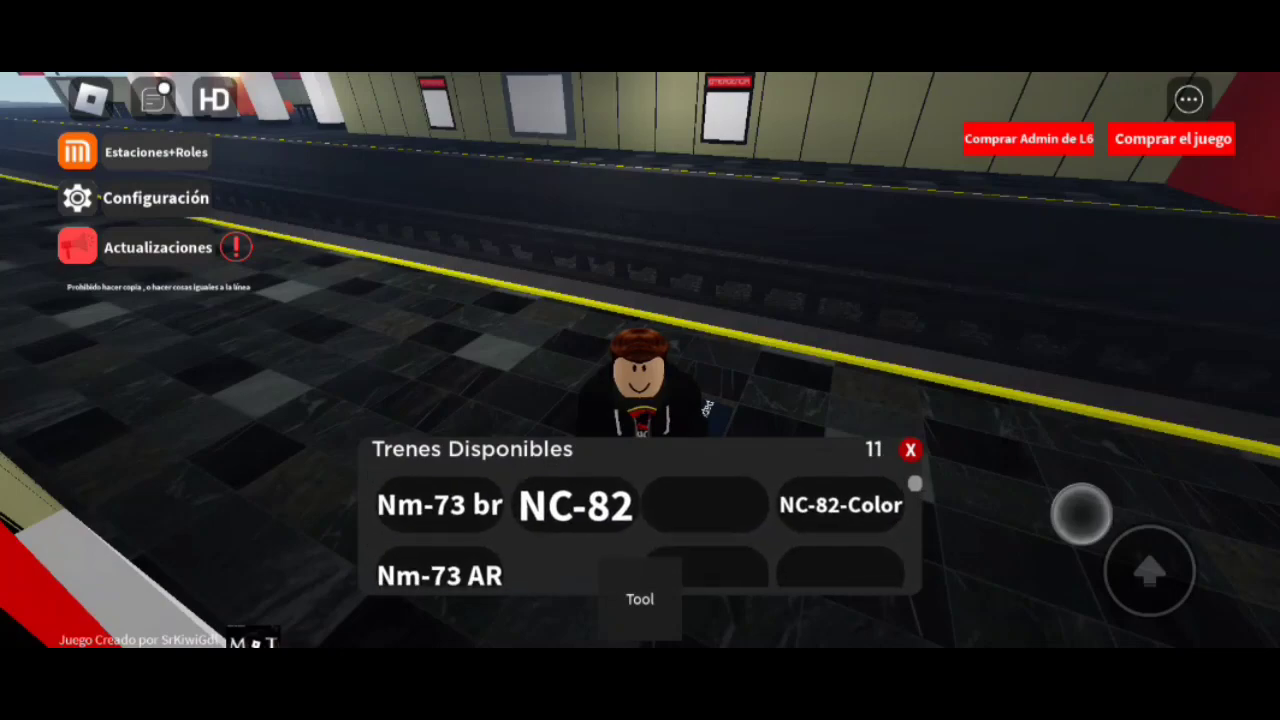
- Choose a metro train from the Trenes Disponibles list and drive it into the station
left_click(908, 450)
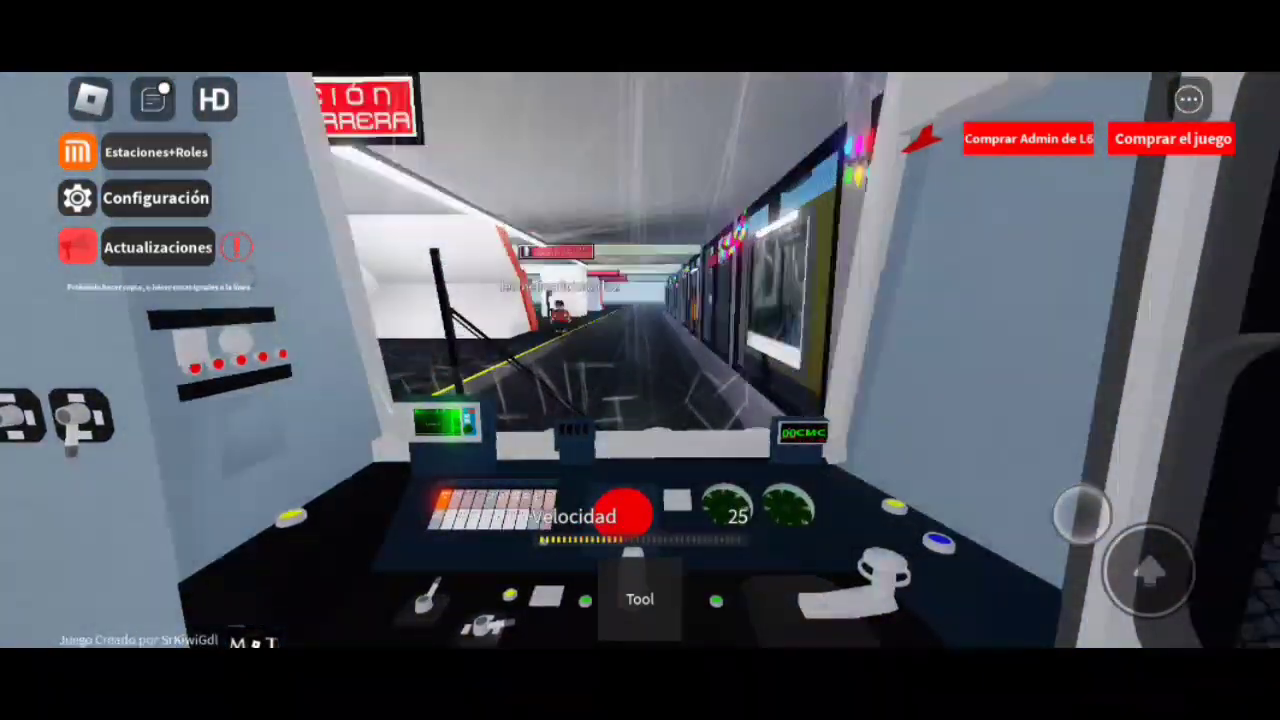
- Bring up the door controls at the platform and open the doors with Abrir
left_click(640, 600)
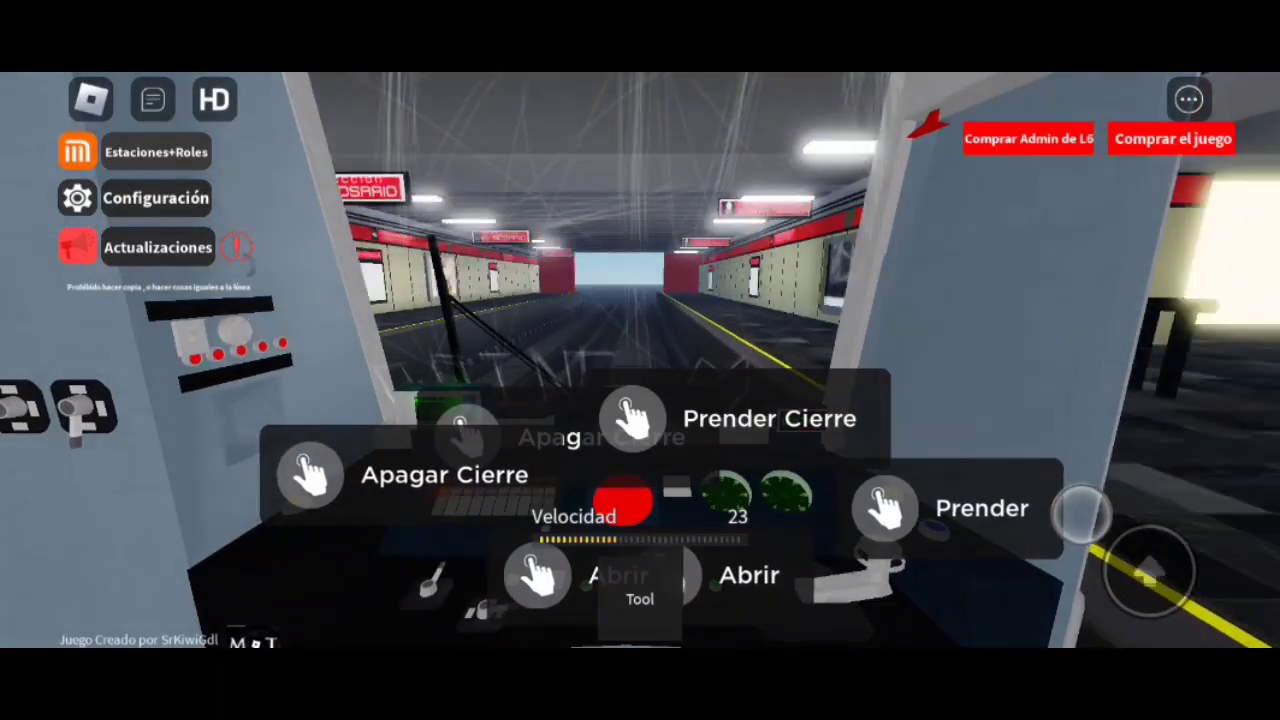
left_click(748, 576)
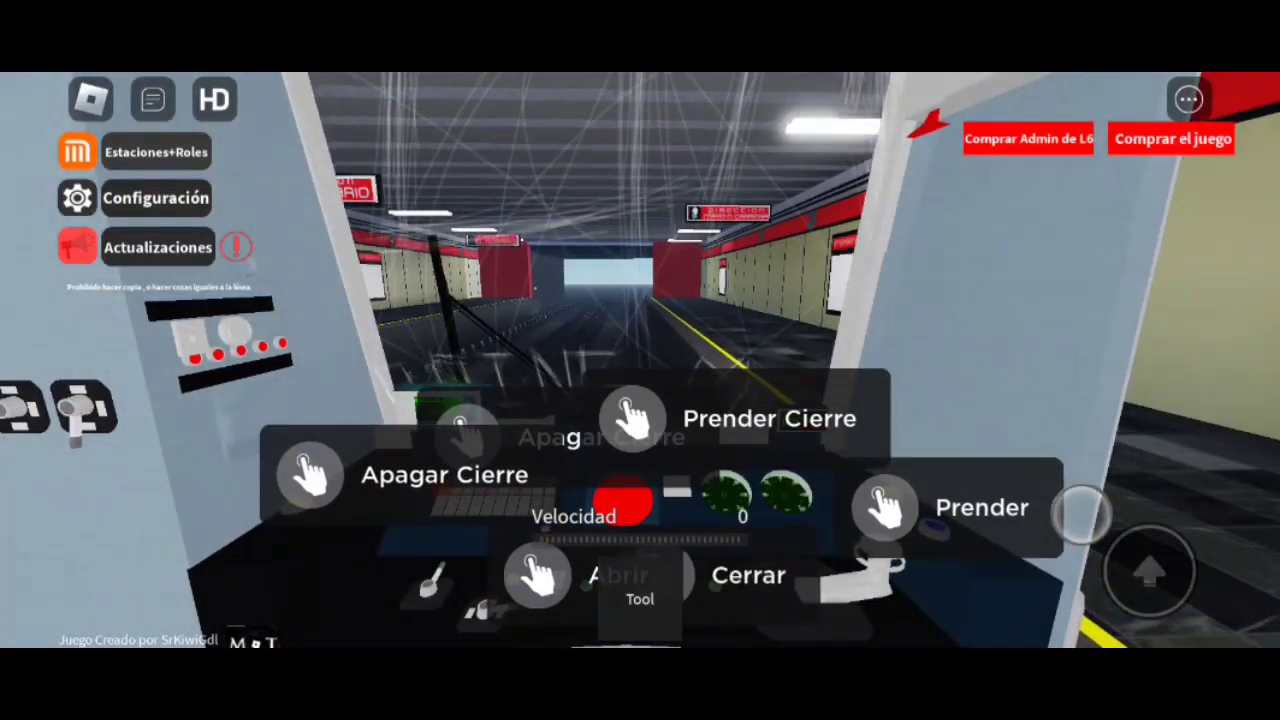